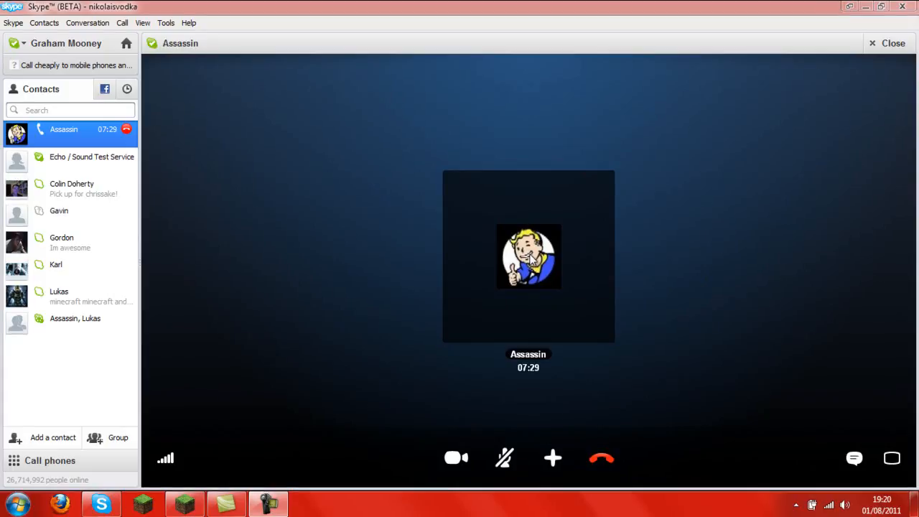
mouse_move(661, 277)
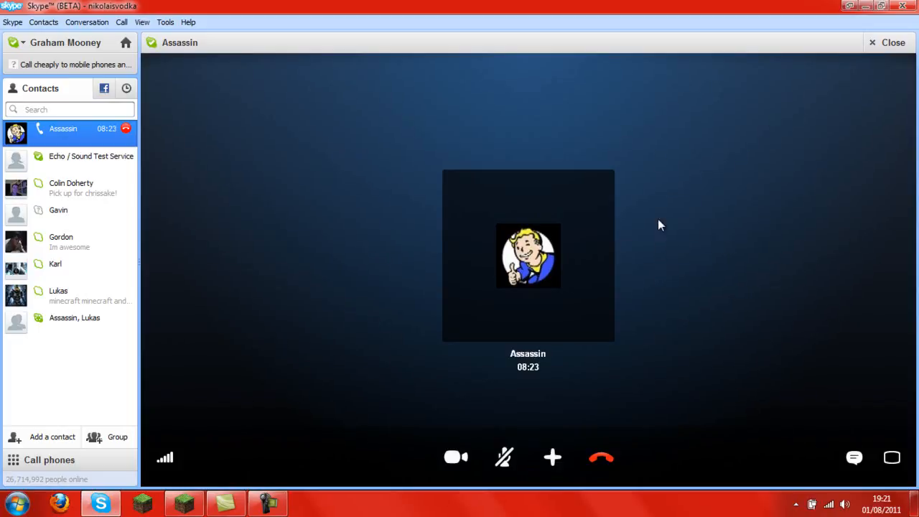
mouse_move(680, 331)
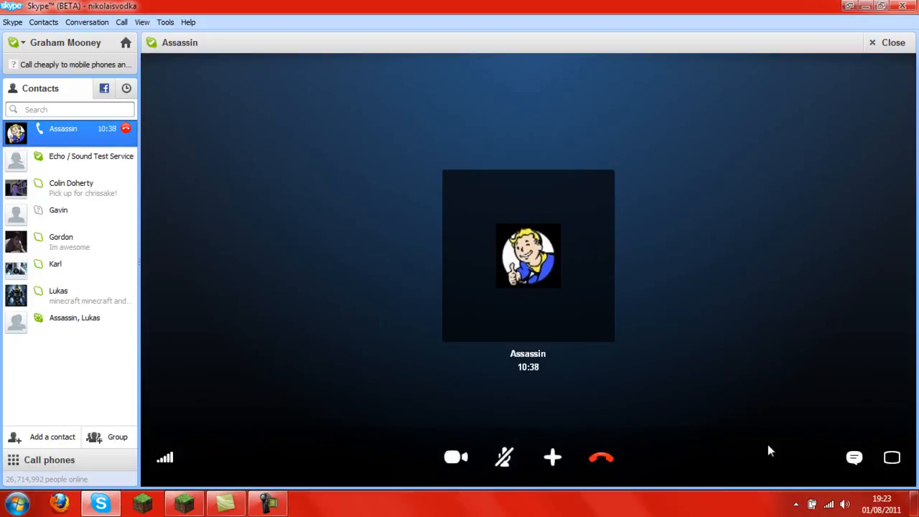
mouse_move(701, 405)
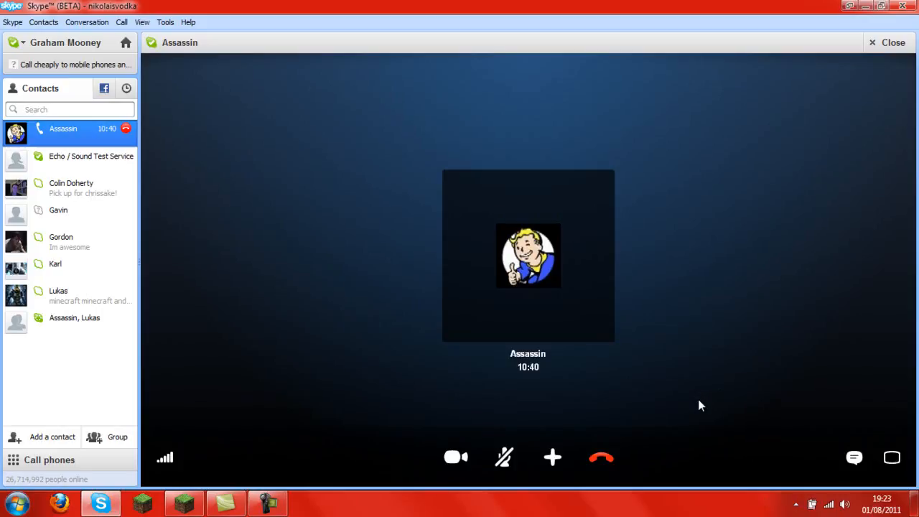